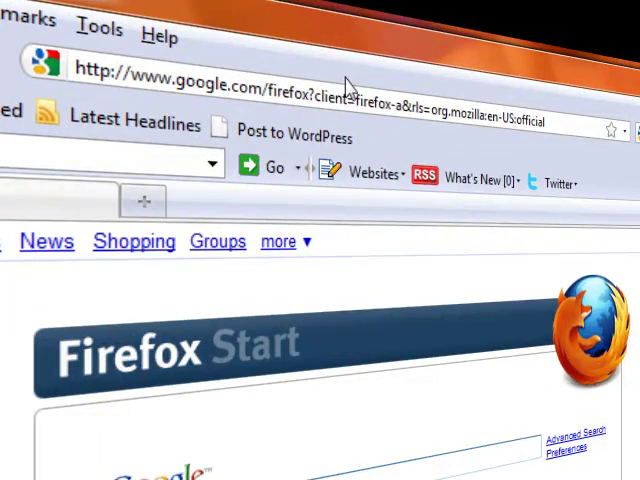
Load conduit.com from the Firefox address bar
text(conduit.com/)
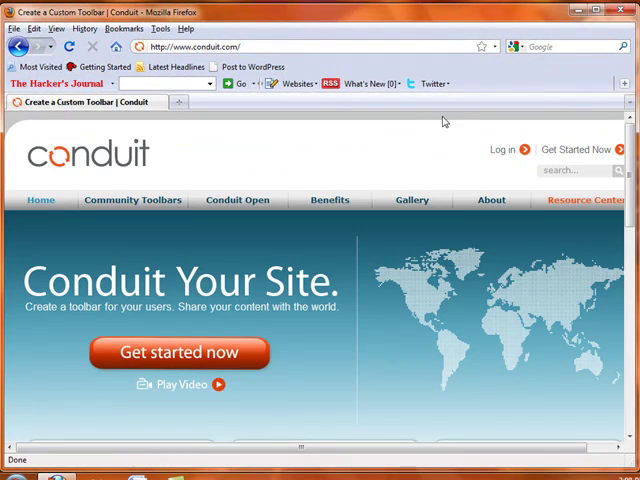
Sign up with the name Arnie and create the Viola Rocks Community Toolbar
click(180, 352)
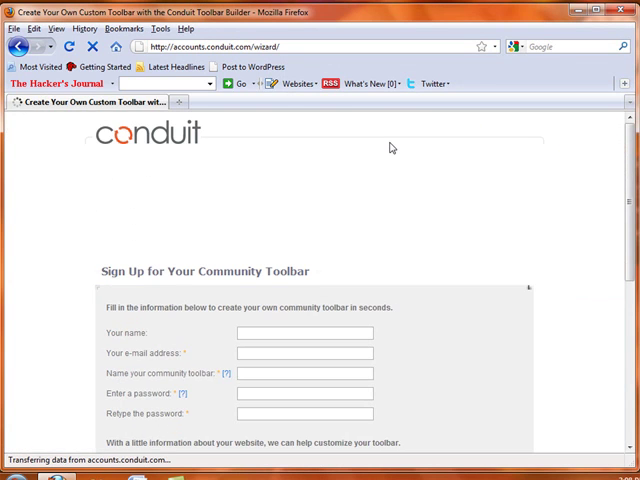
scroll(down, 3)
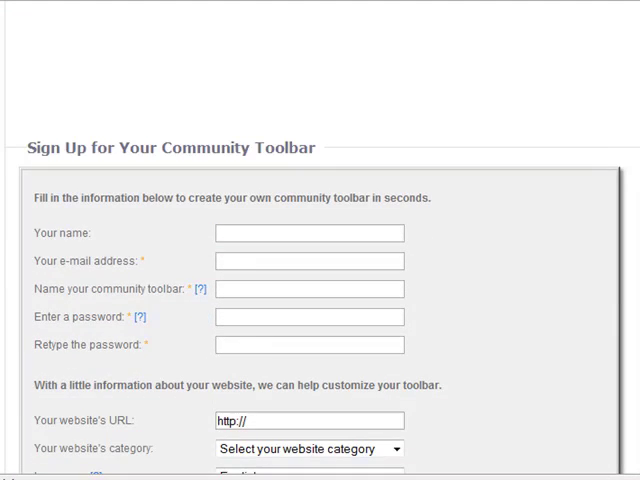
scroll(down, 3)
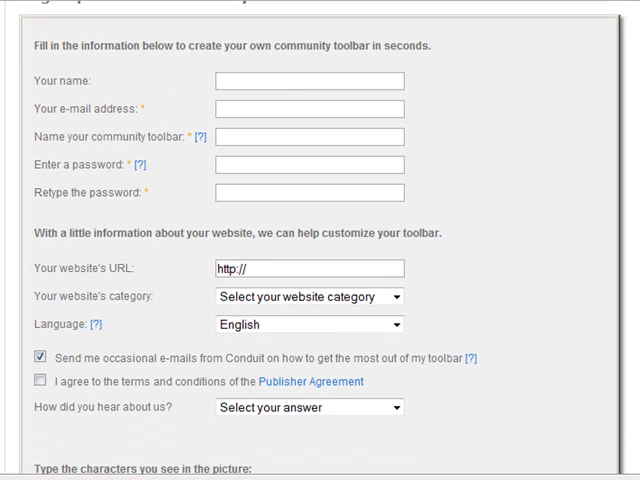
click(309, 79)
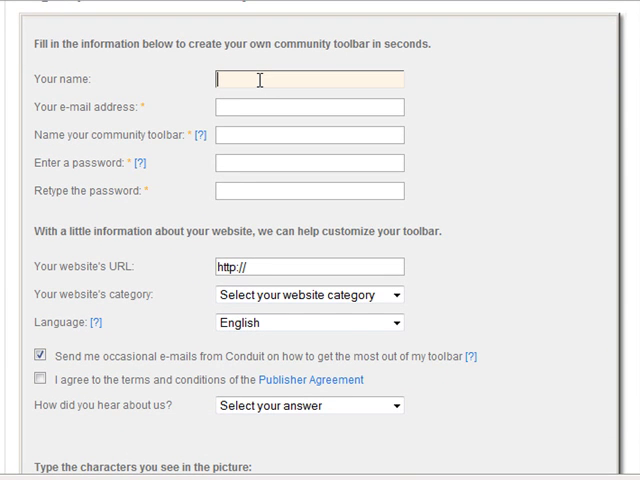
text(Arnie)
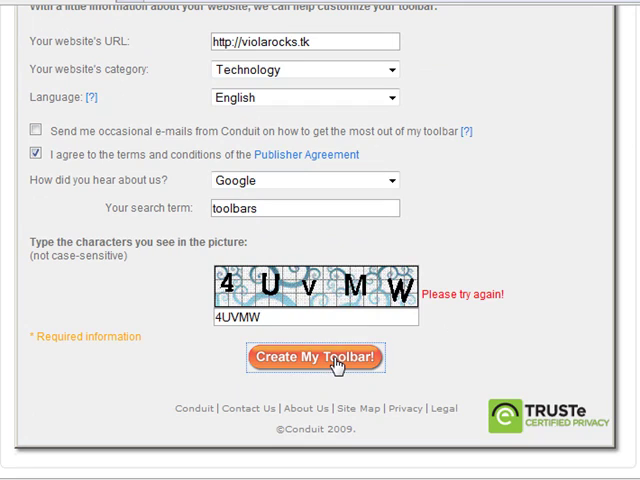
click(315, 357)
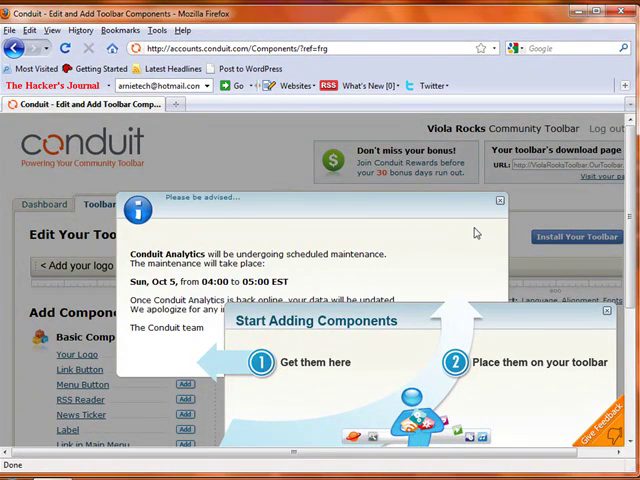
Dismiss the maintenance notice and save a blue-style 'Violarocks' text logo
click(499, 200)
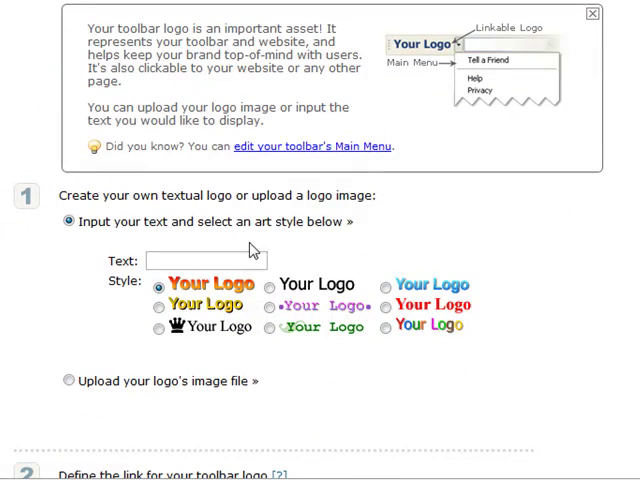
text(Violarocks)
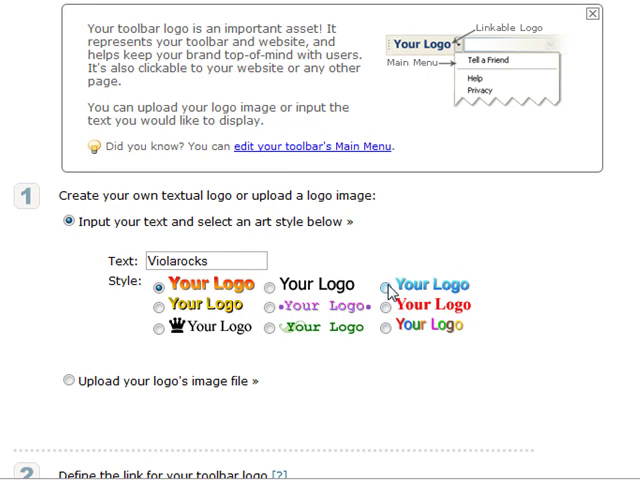
click(385, 285)
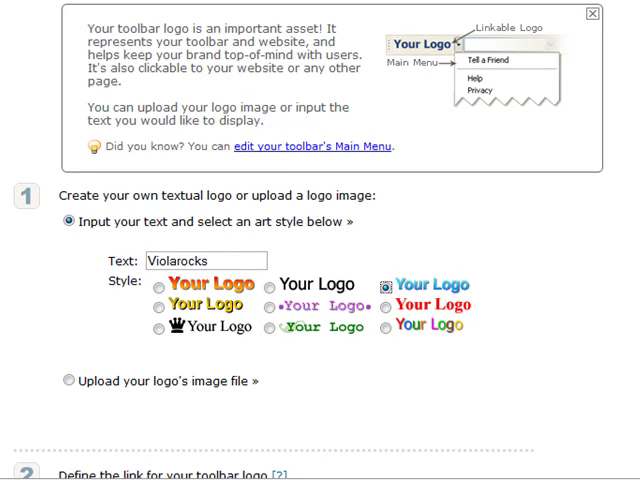
scroll(down, 3)
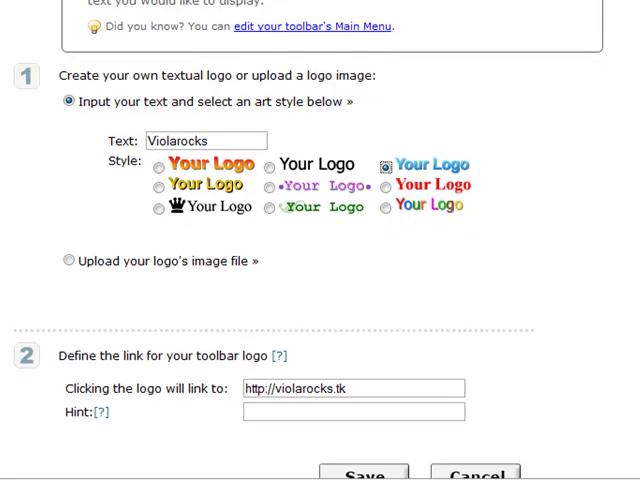
scroll(down, 3)
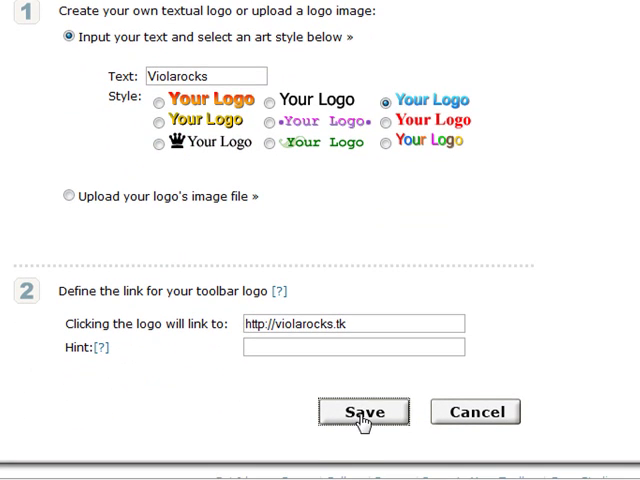
click(364, 411)
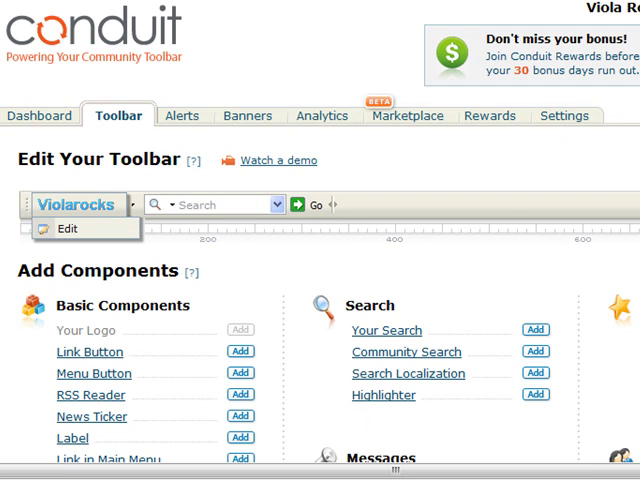
scroll(down, 3)
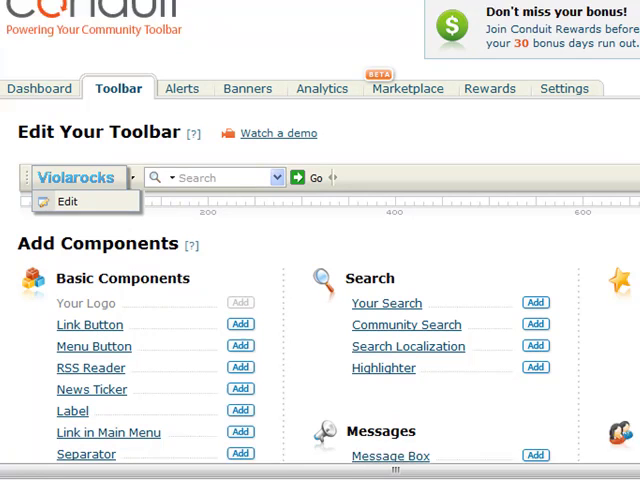
scroll(down, 3)
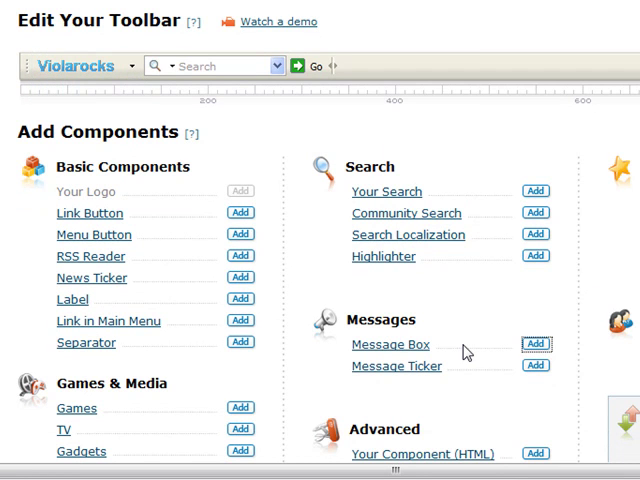
Save a 'What's New' message box with the blue icon and user replies disabled
click(536, 343)
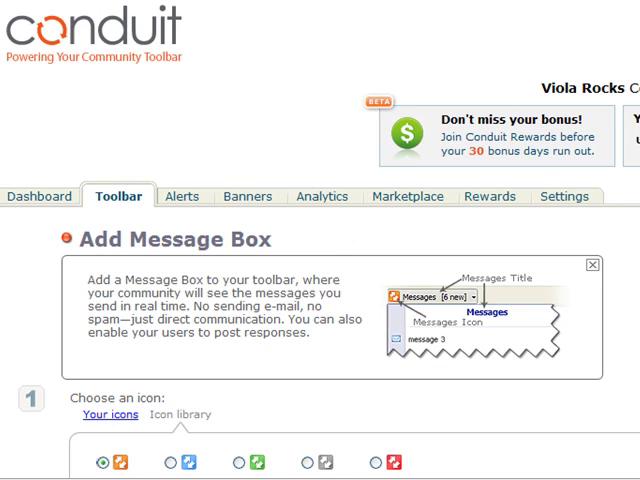
scroll(down, 3)
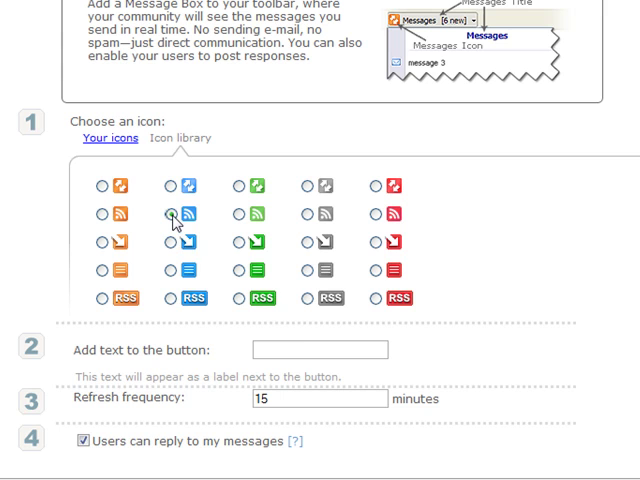
click(168, 213)
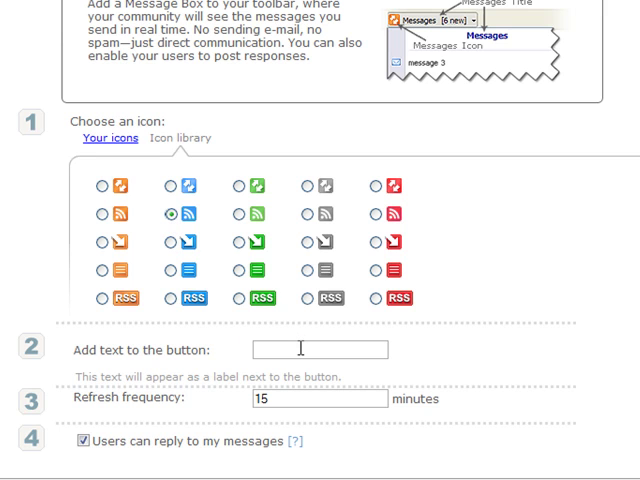
text(What's Ne)
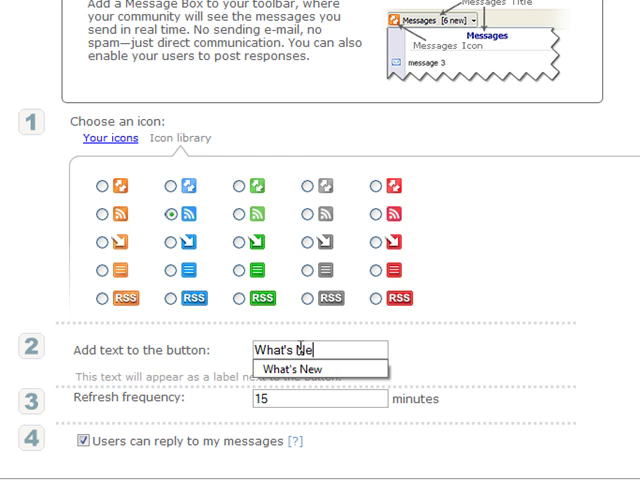
click(291, 370)
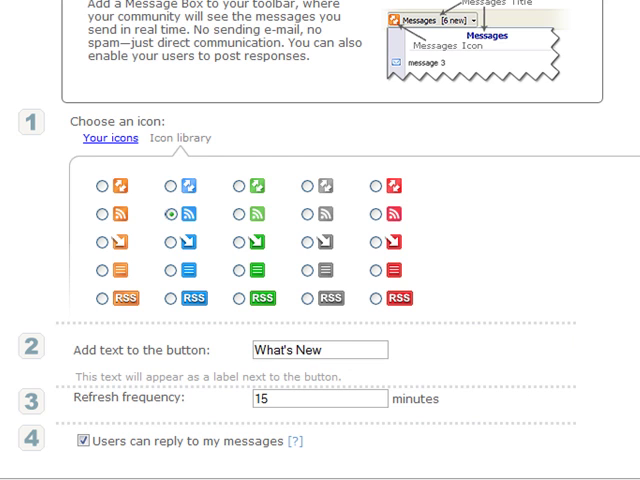
scroll(down, 3)
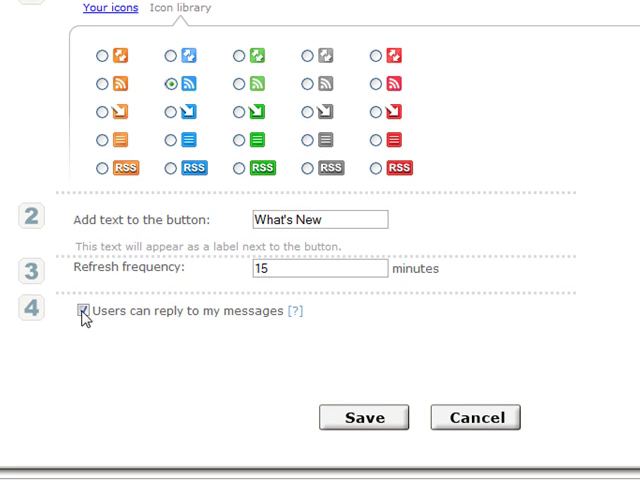
click(84, 310)
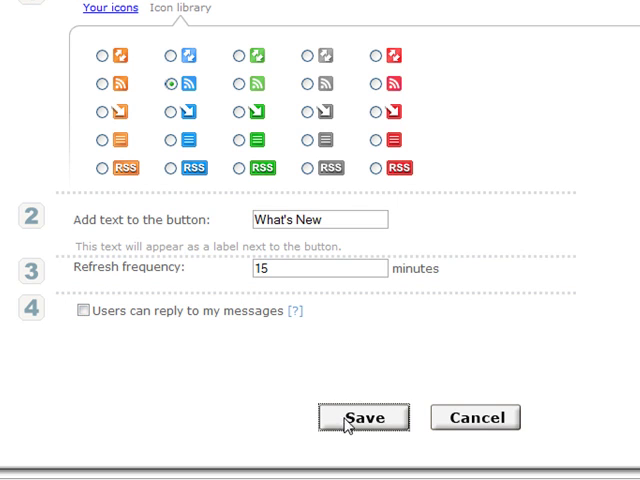
click(364, 417)
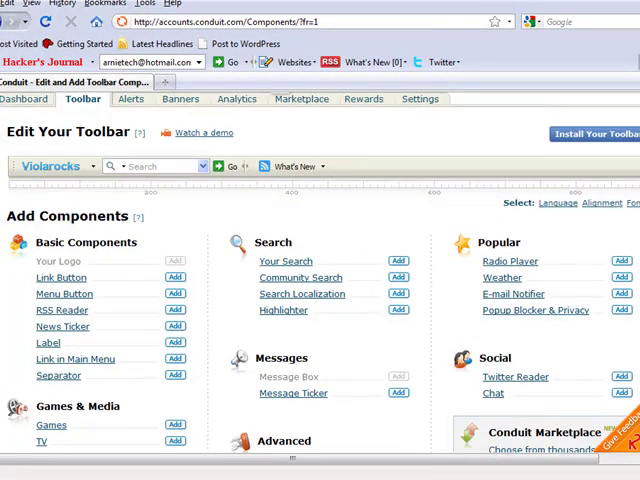
Add a Twitter reader with the button text 'Twitter'
scroll(down, 3)
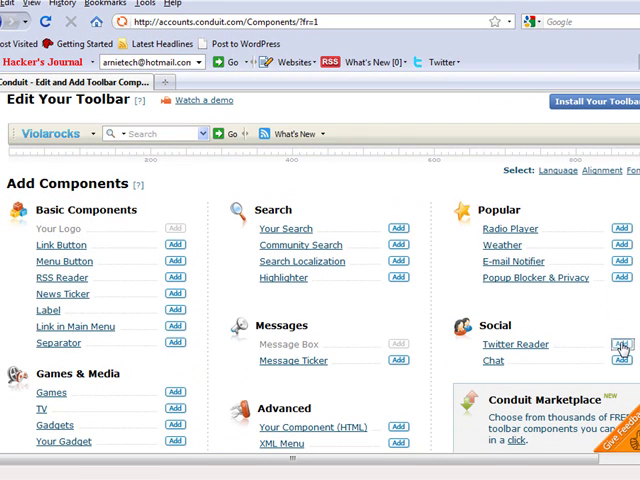
click(620, 344)
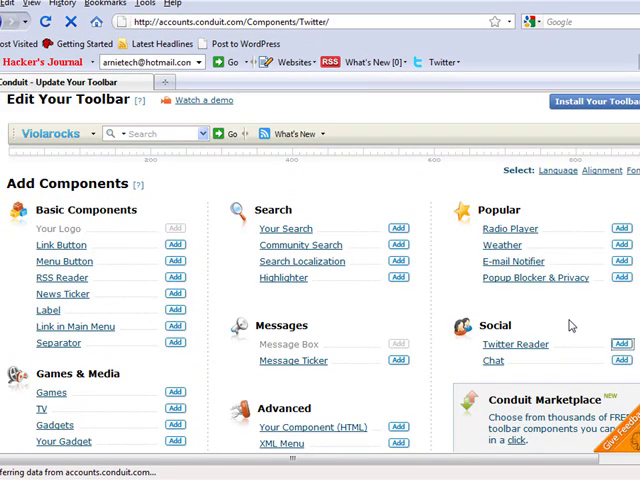
click(616, 344)
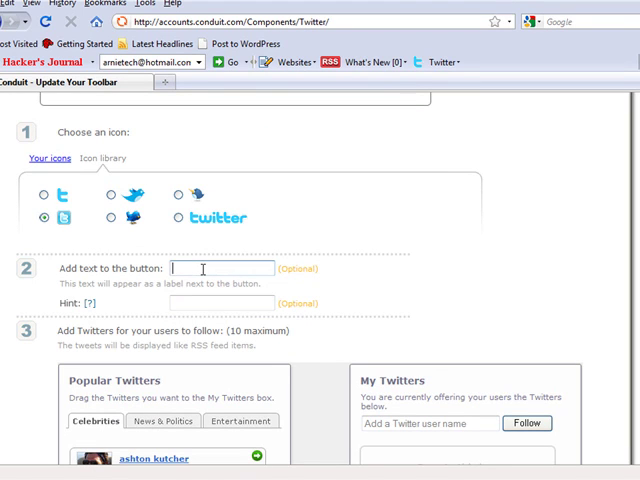
text(Twitter)
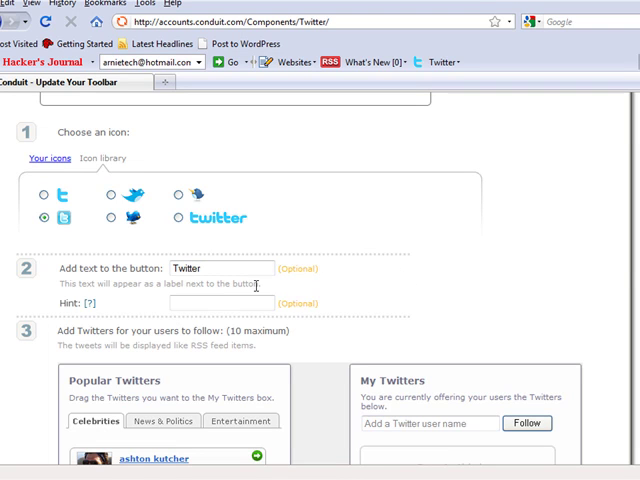
scroll(down, 3)
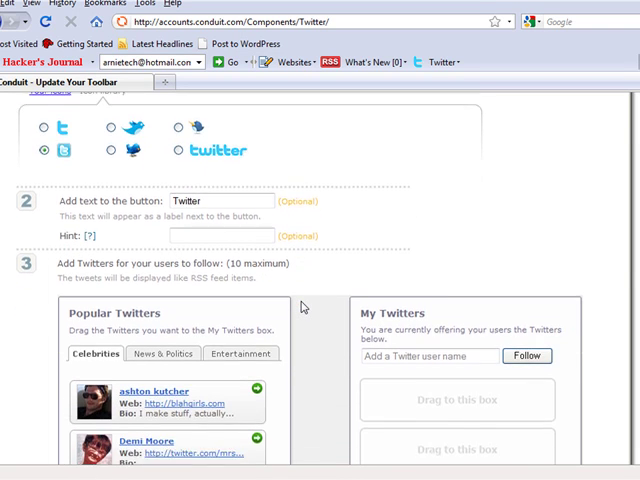
scroll(down, 3)
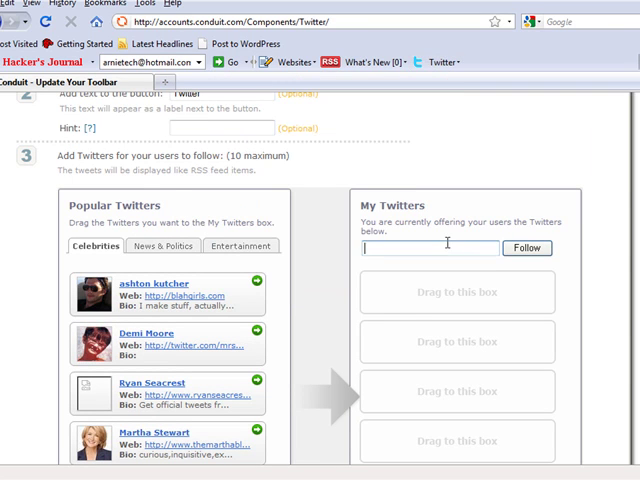
Follow a Twitter account in the reader and save its settings
text(Arnie)
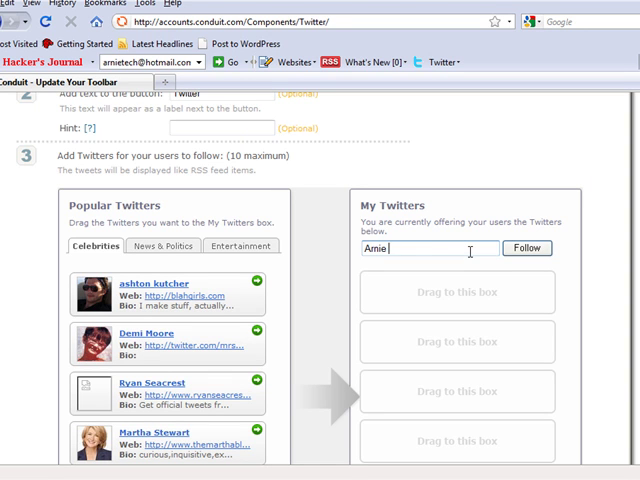
text(Techavimol)
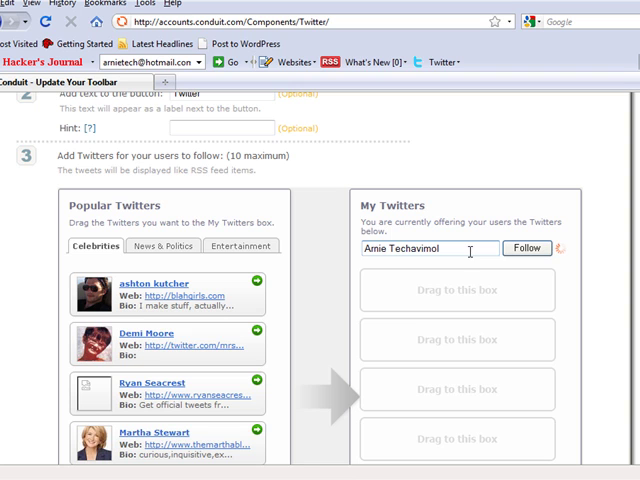
click(526, 248)
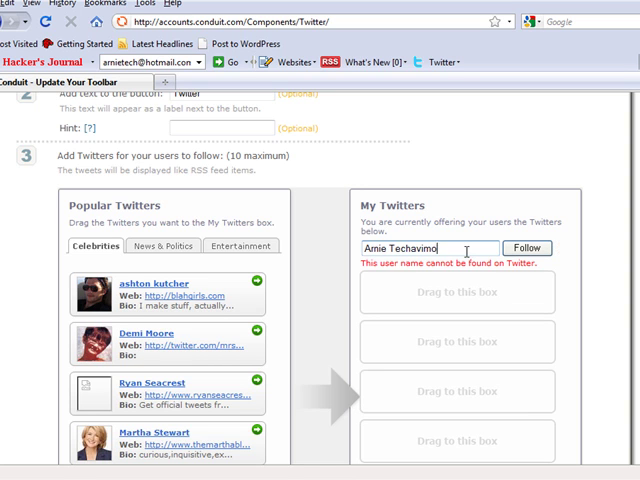
text(Factrocks)
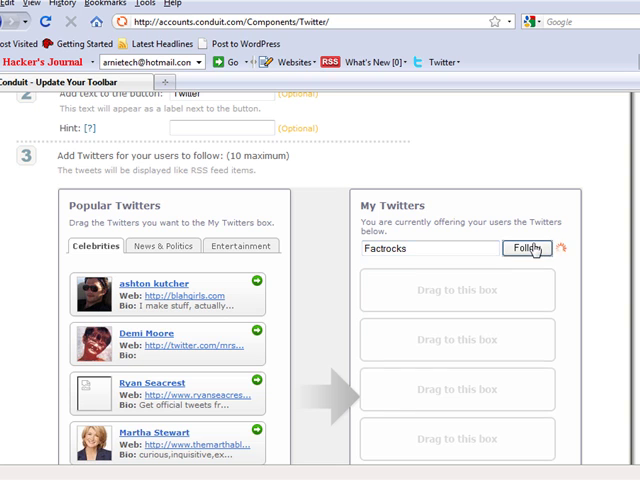
click(527, 248)
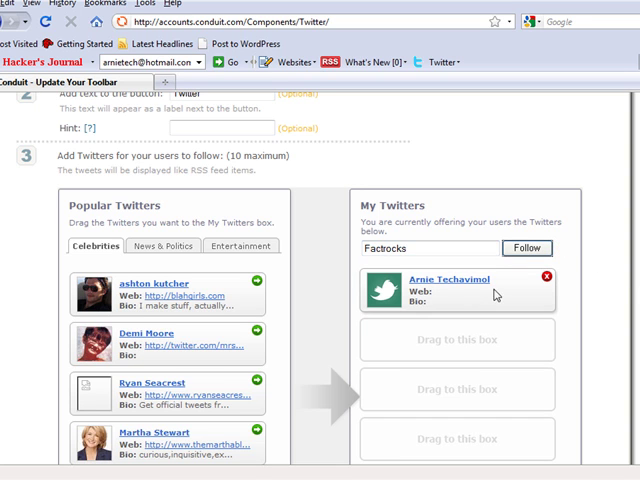
scroll(down, 3)
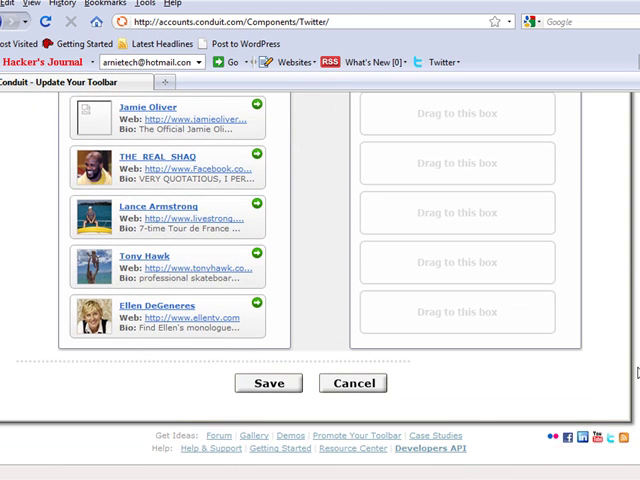
click(268, 383)
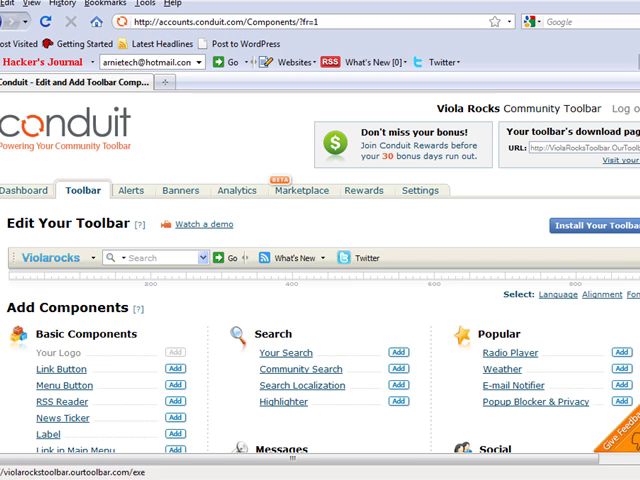
scroll(down, 3)
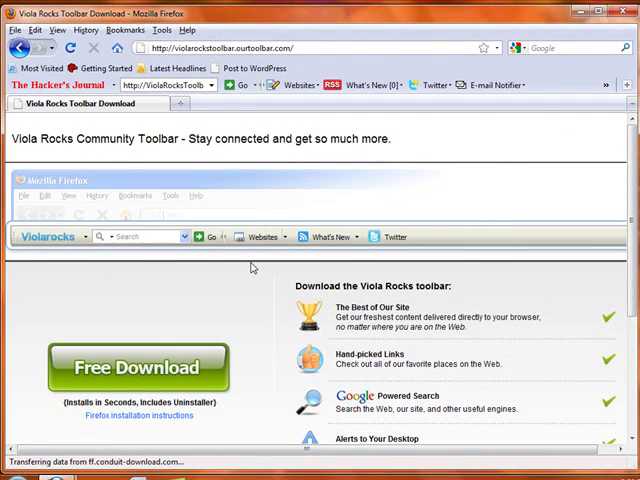
Download, install and finish setting up the Violarocks toolbar add-on
click(140, 367)
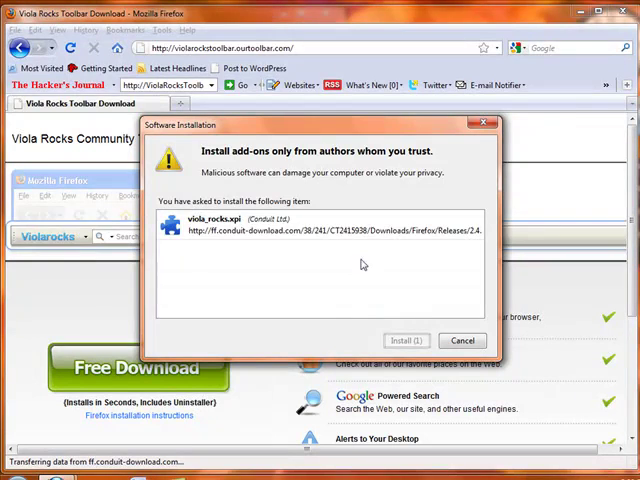
click(406, 340)
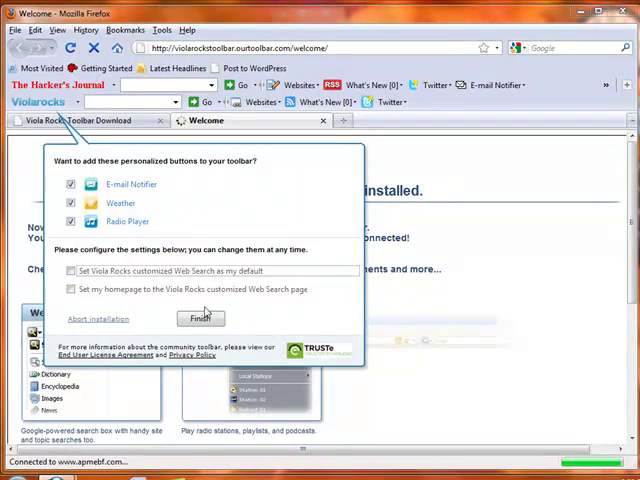
click(201, 318)
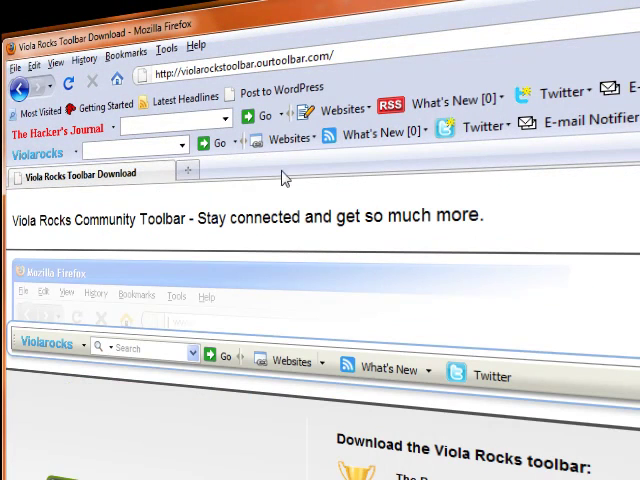
Open The Hacker's Journal and Happy-Trickster from Websites, then view tweets in Twitter
click(288, 138)
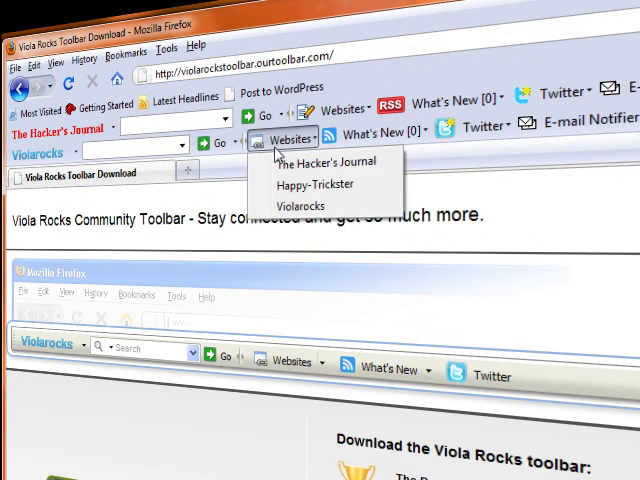
click(329, 162)
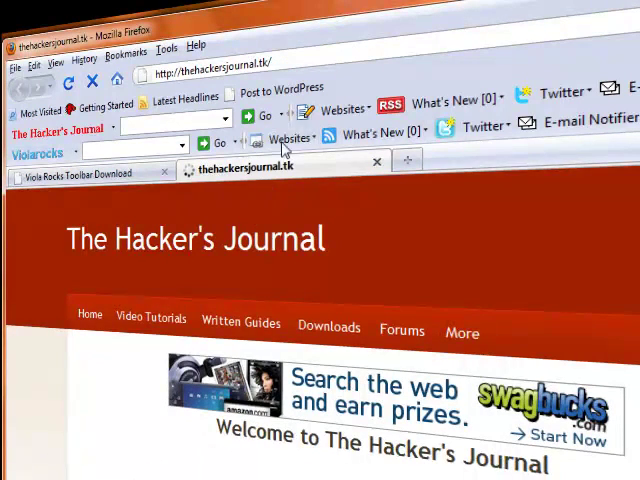
click(289, 138)
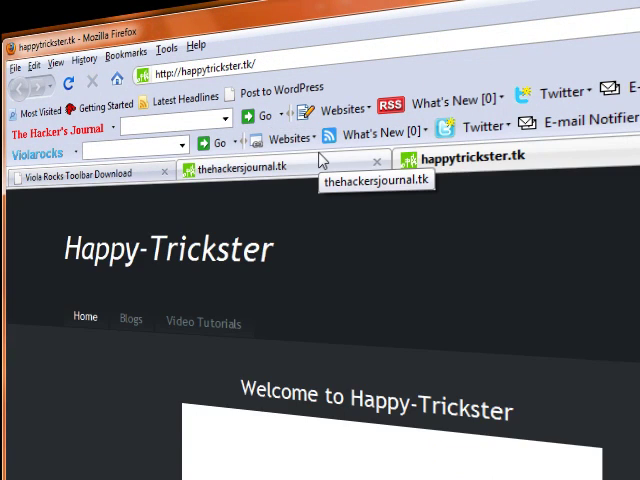
click(291, 139)
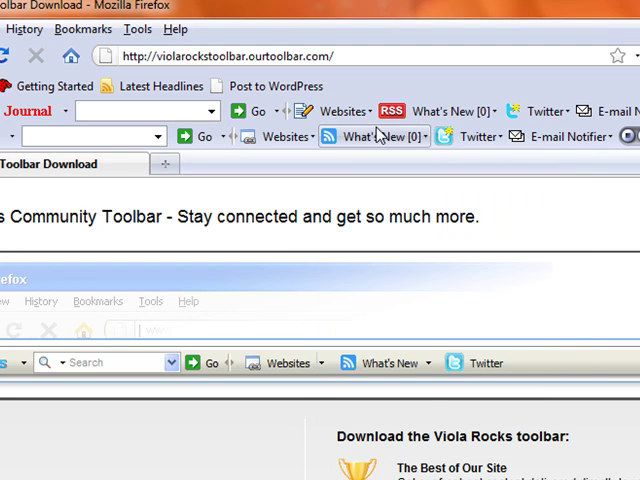
click(475, 137)
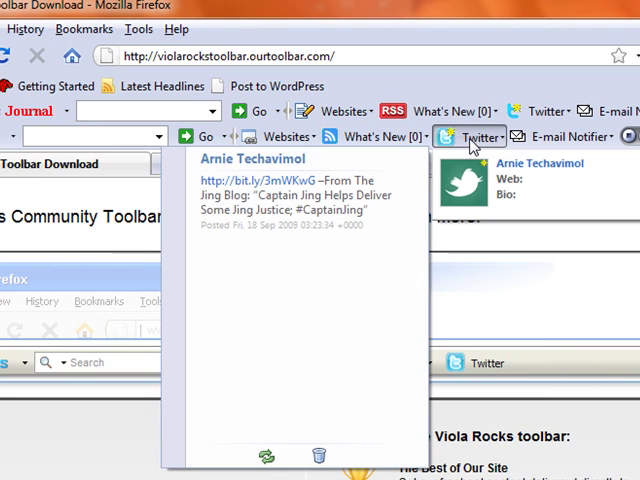